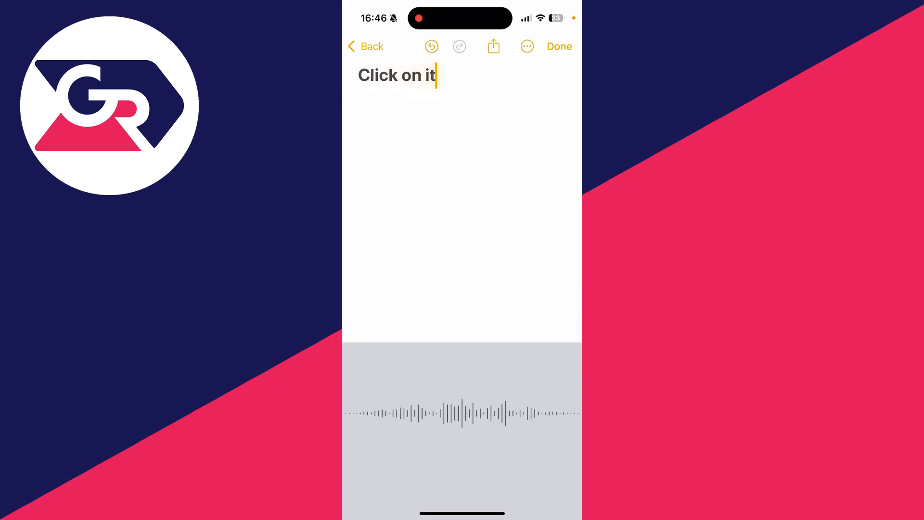
Dictate 'and then go and start typing' into the note in Notes
type("and then go and start typing")
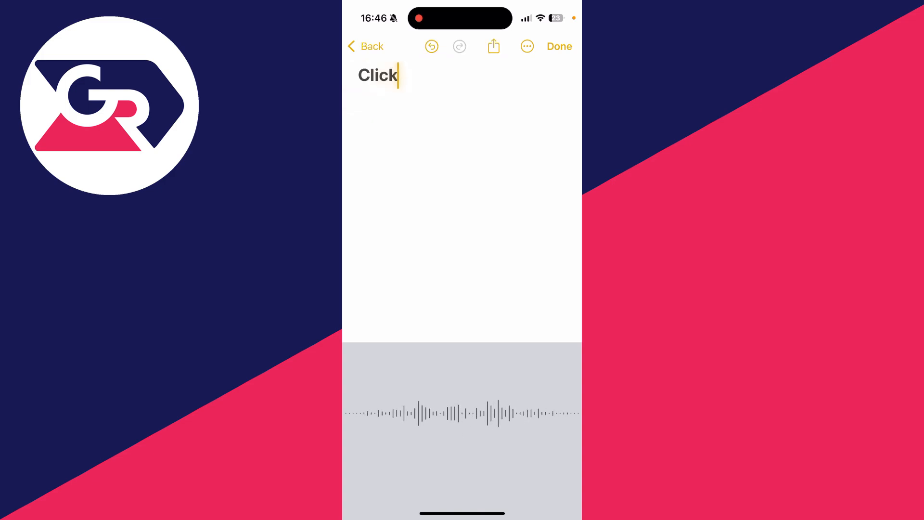
type("on it and then go and start typing")
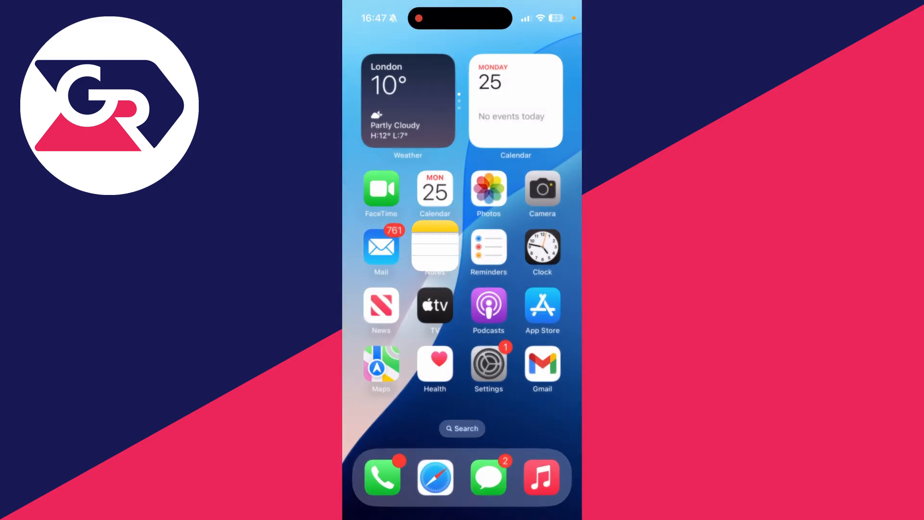
Launch Settings and scroll the General page down to the Keyboard row
left_click(488, 364)
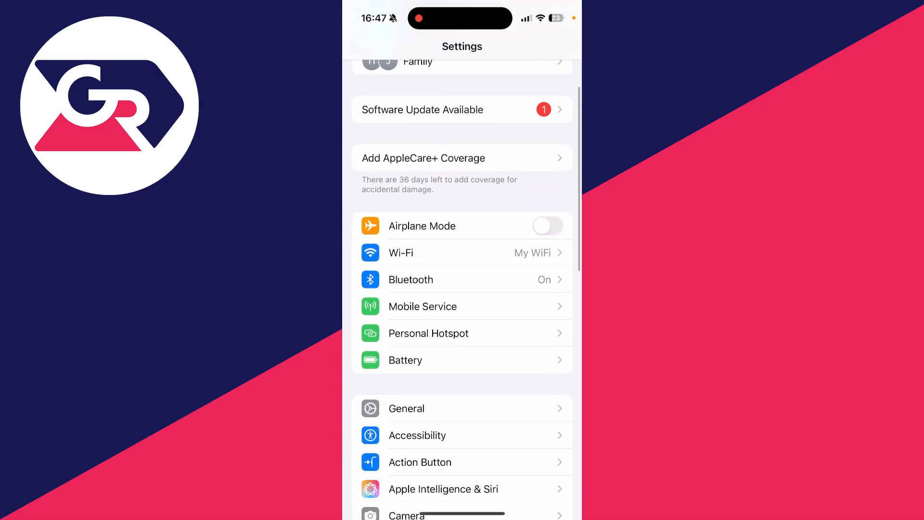
scroll("down", 3)
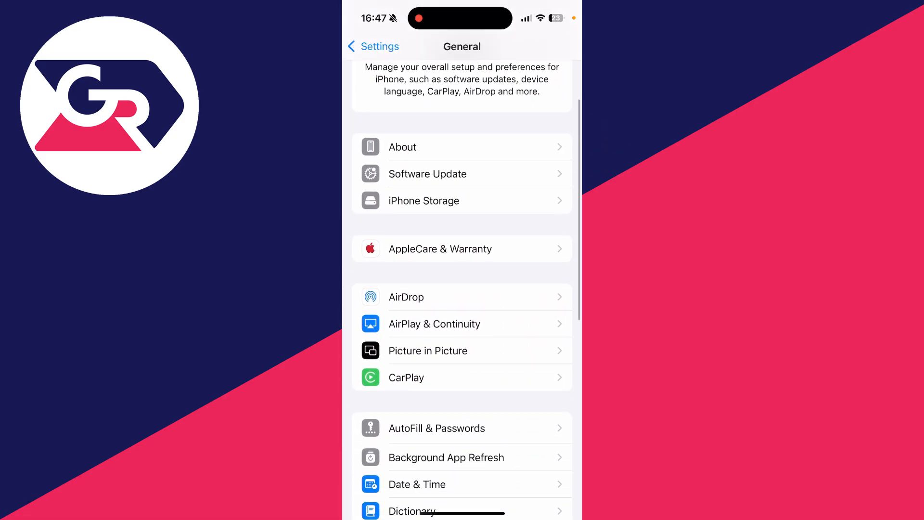
scroll("down", 3)
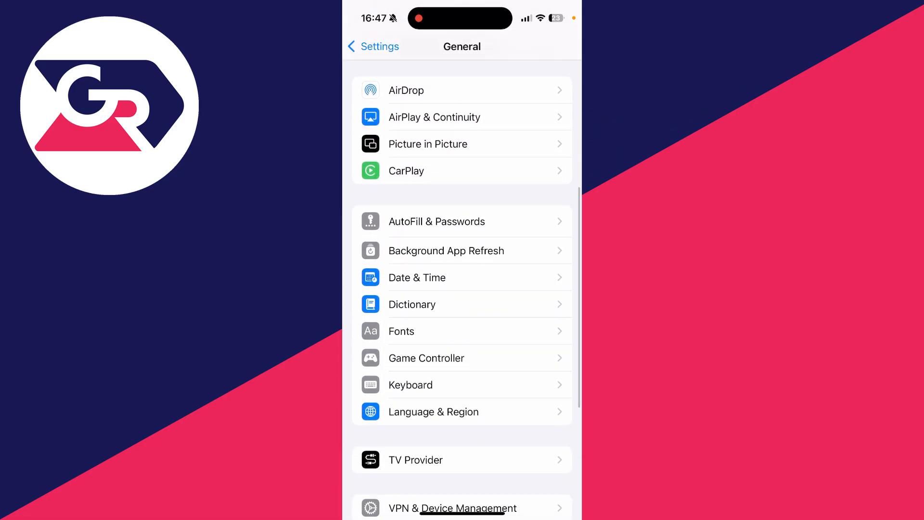
Turn off Enable Dictation in the Keyboard settings
left_click(410, 384)
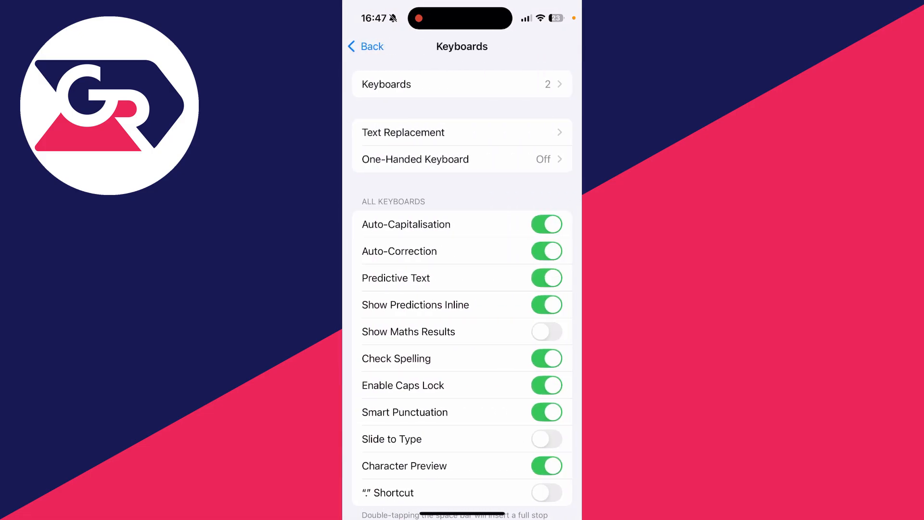
scroll("down", 3)
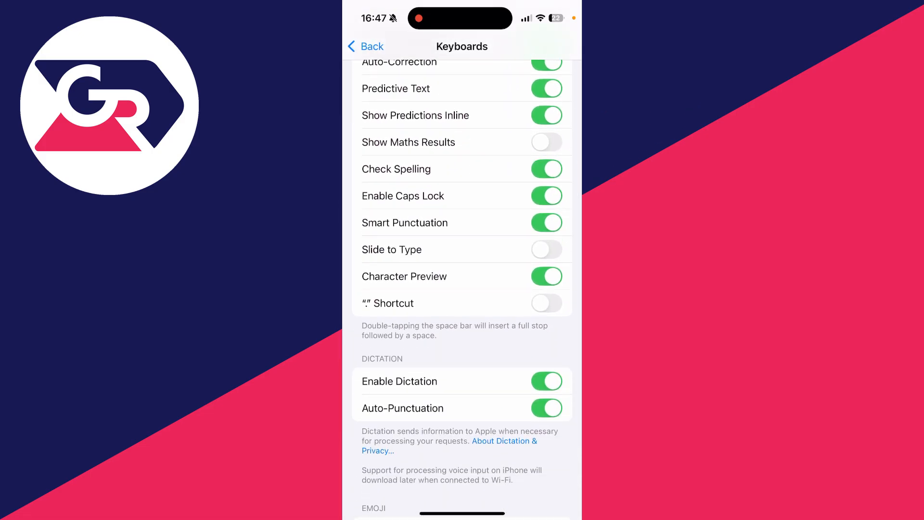
left_click(546, 381)
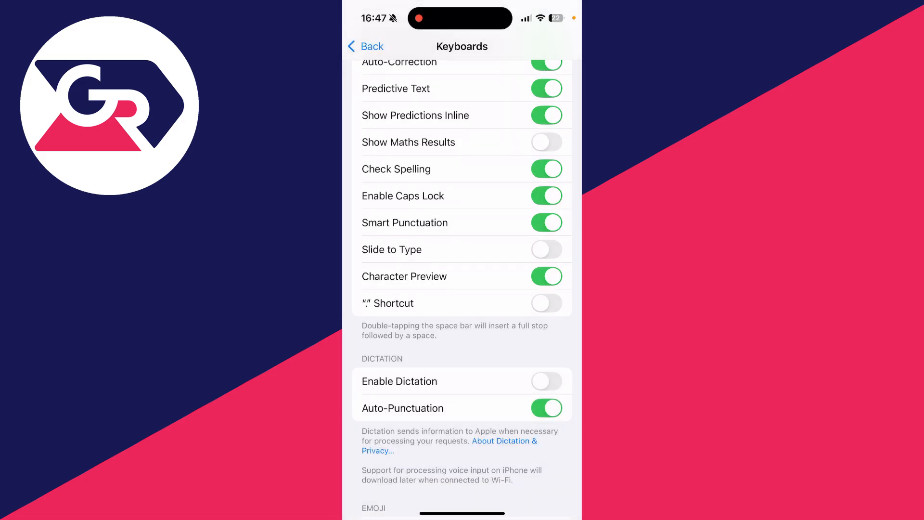
Open a blank note in Notes to check the keyboard lacks dictation
scroll("down", 3)
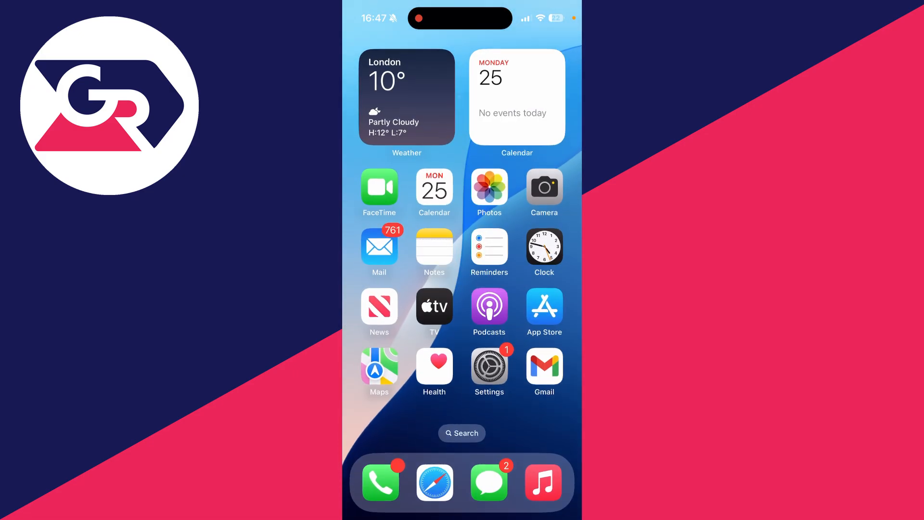
left_click(433, 247)
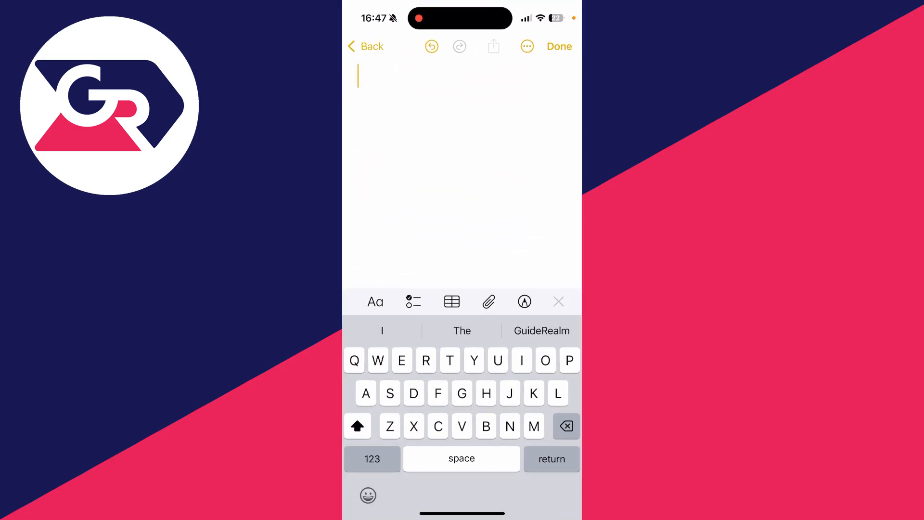